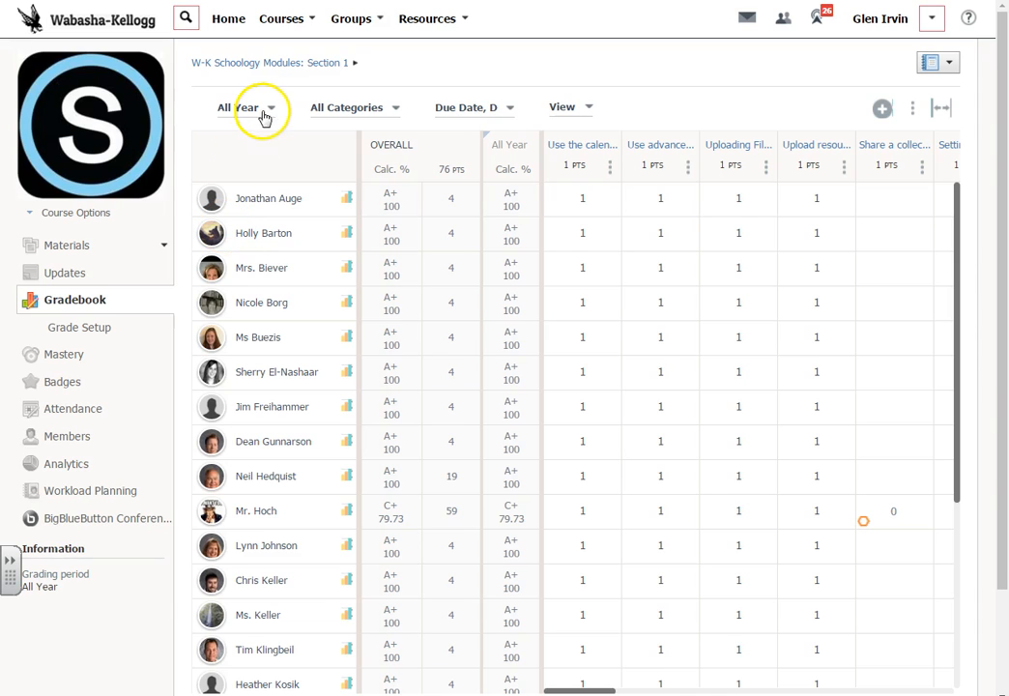
mouse_move(460, 77)
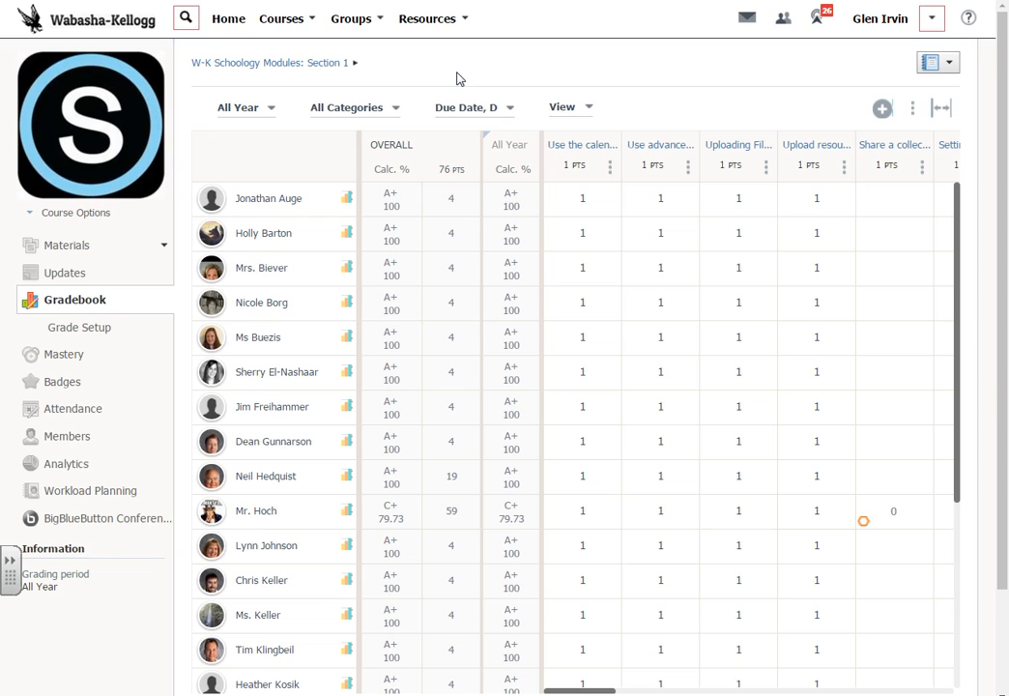
mouse_move(460, 85)
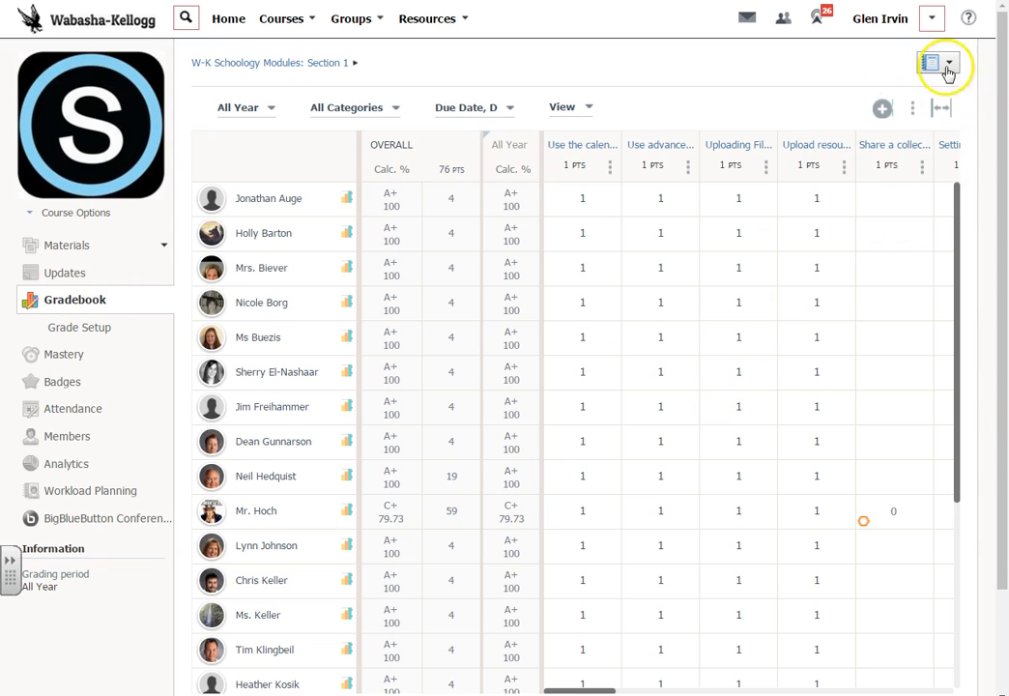
- Reveal the gradebook's Bulk Edit, Print Reports, Export and Import actions from its options menu
left_click(912, 109)
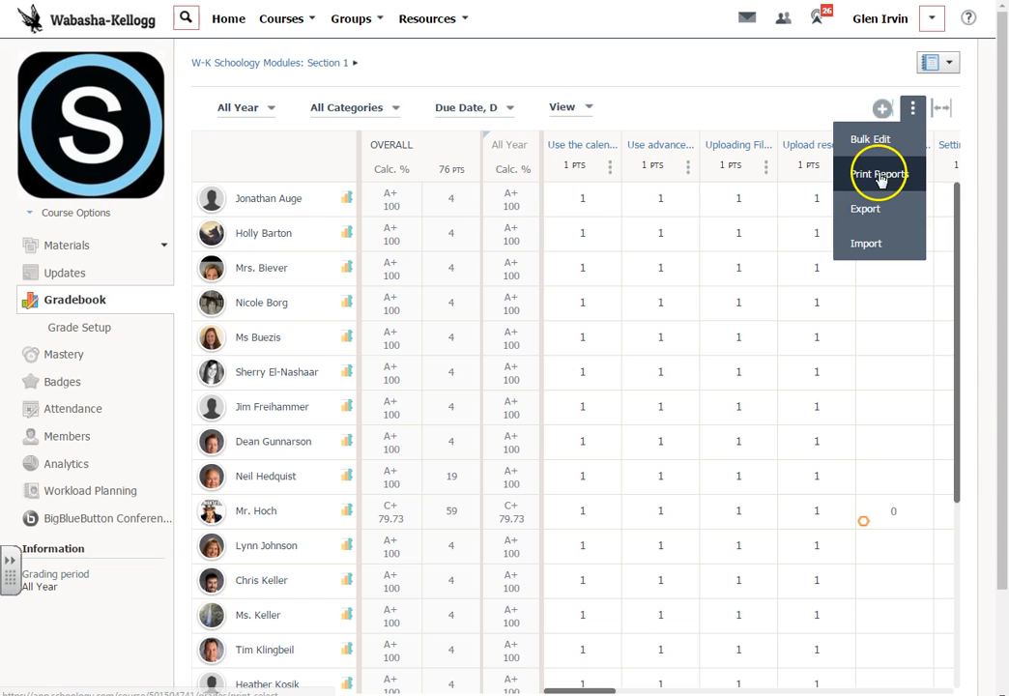
left_click(878, 174)
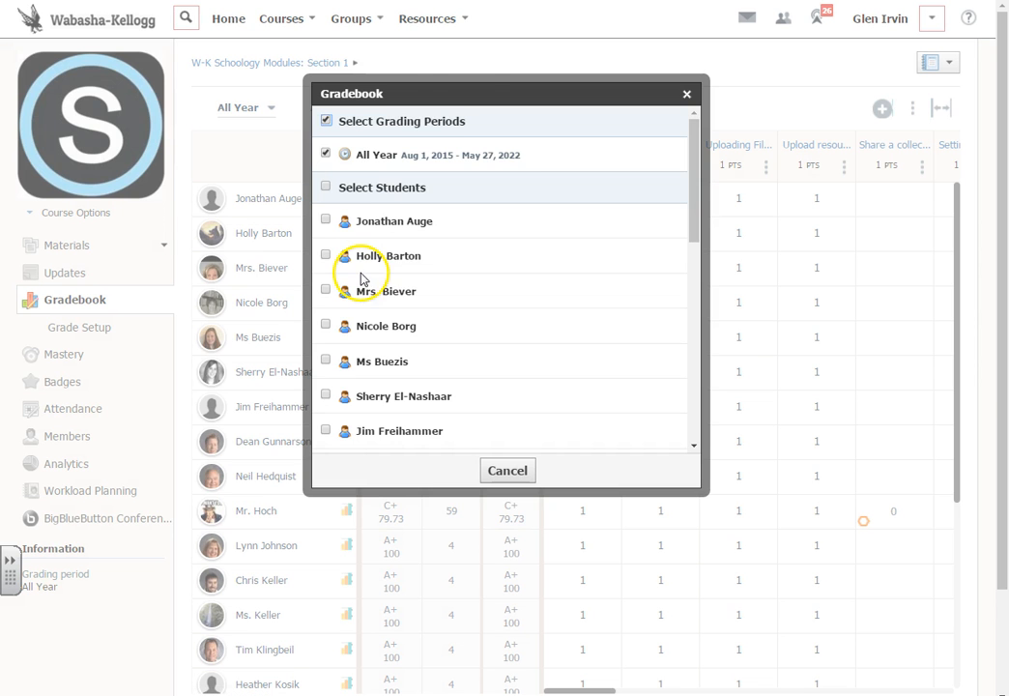
mouse_move(487, 379)
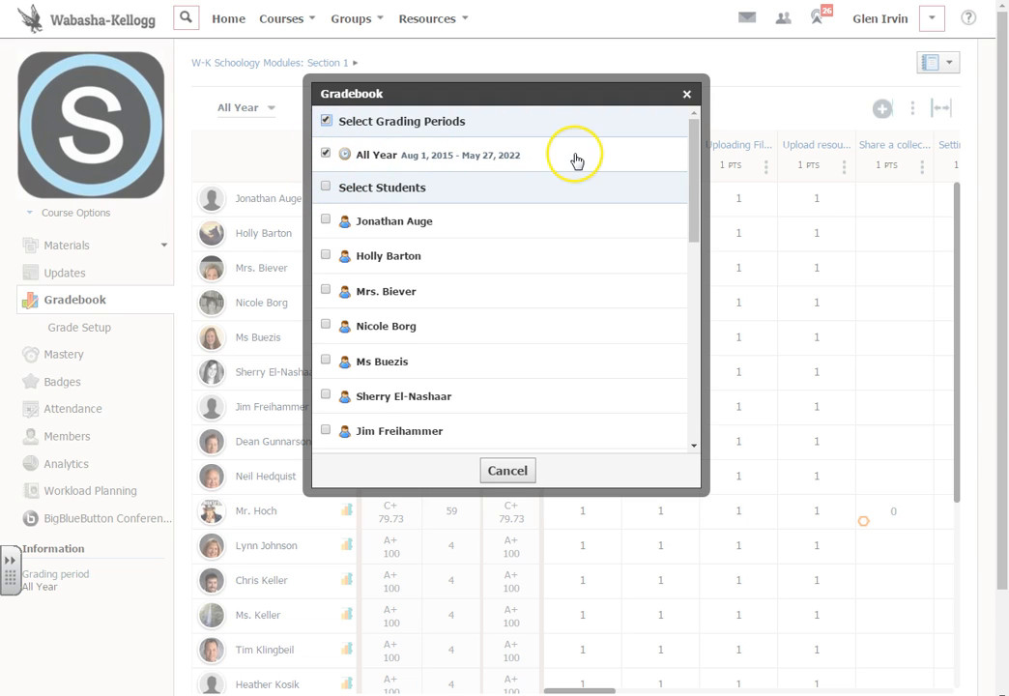
mouse_move(476, 162)
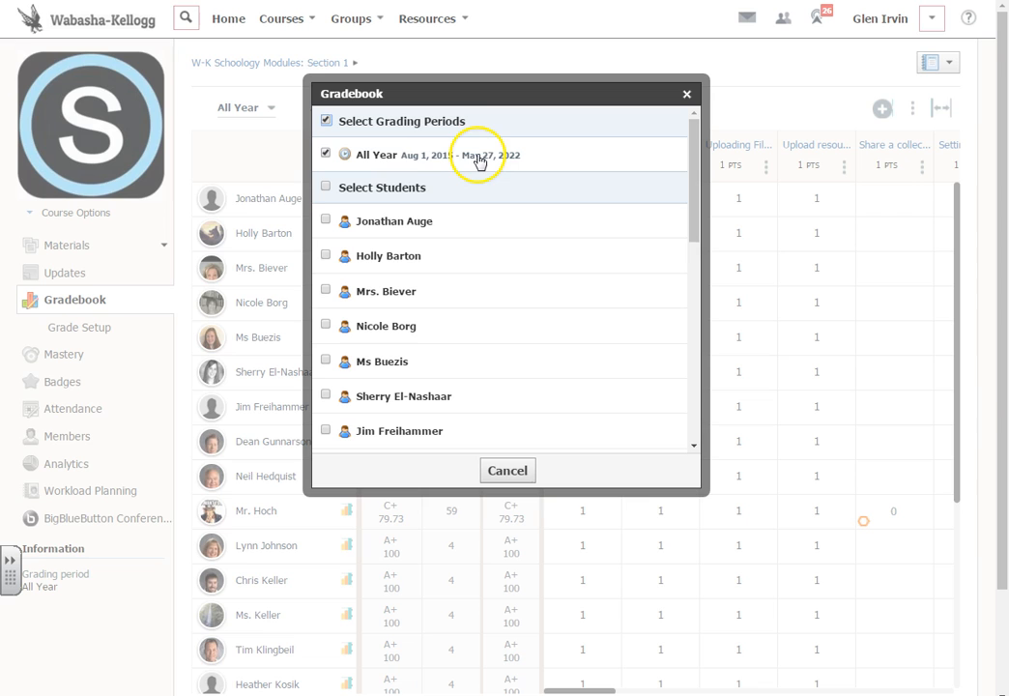
mouse_move(391, 171)
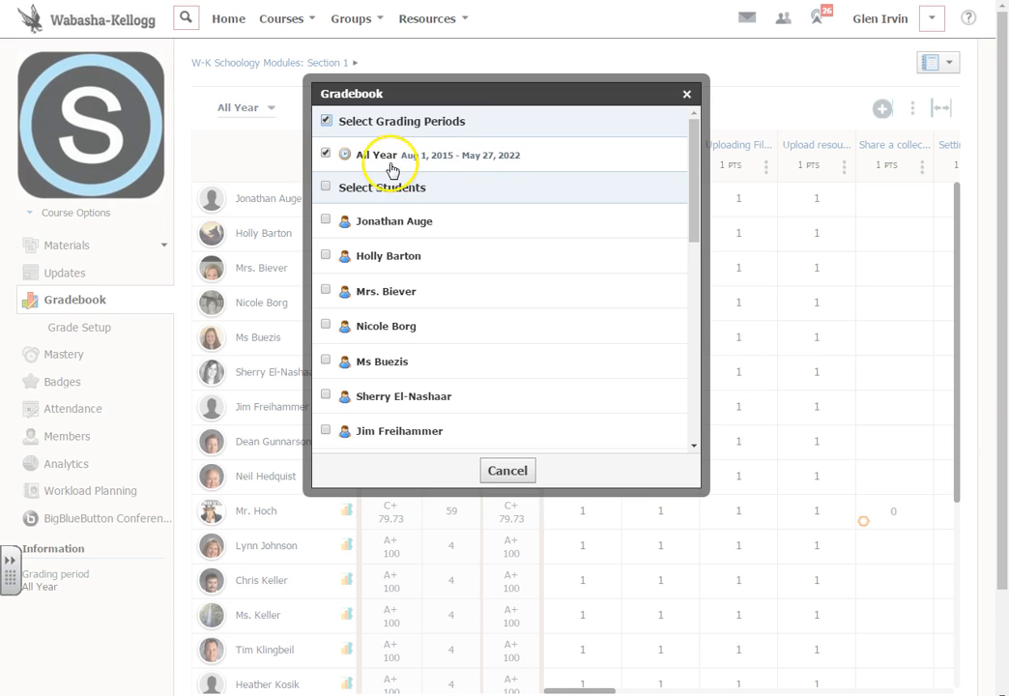
mouse_move(286, 294)
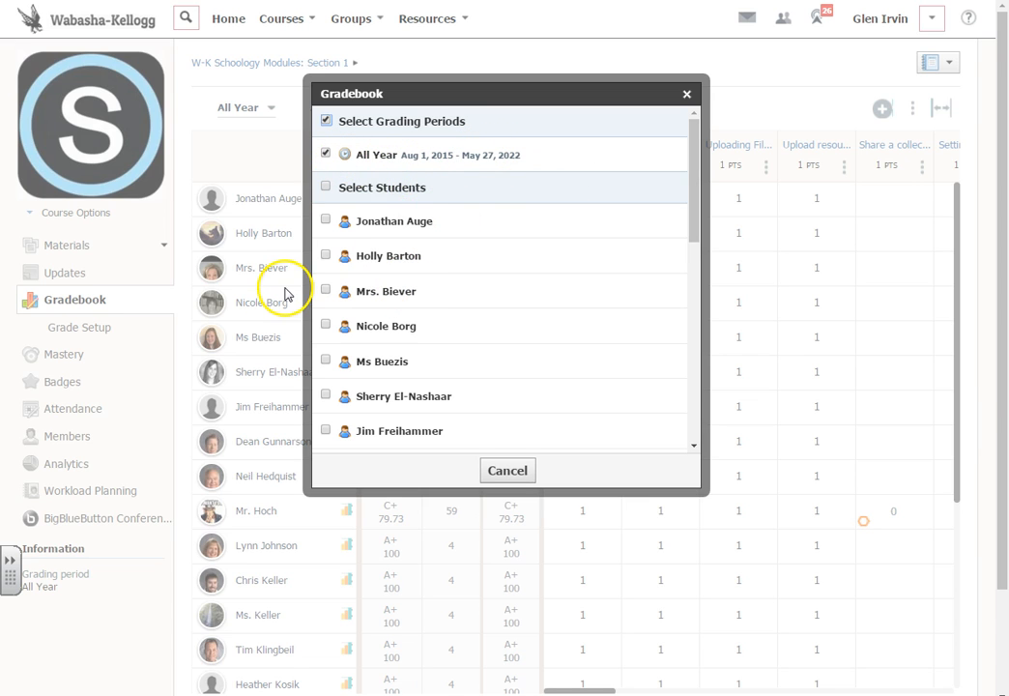
left_click(325, 188)
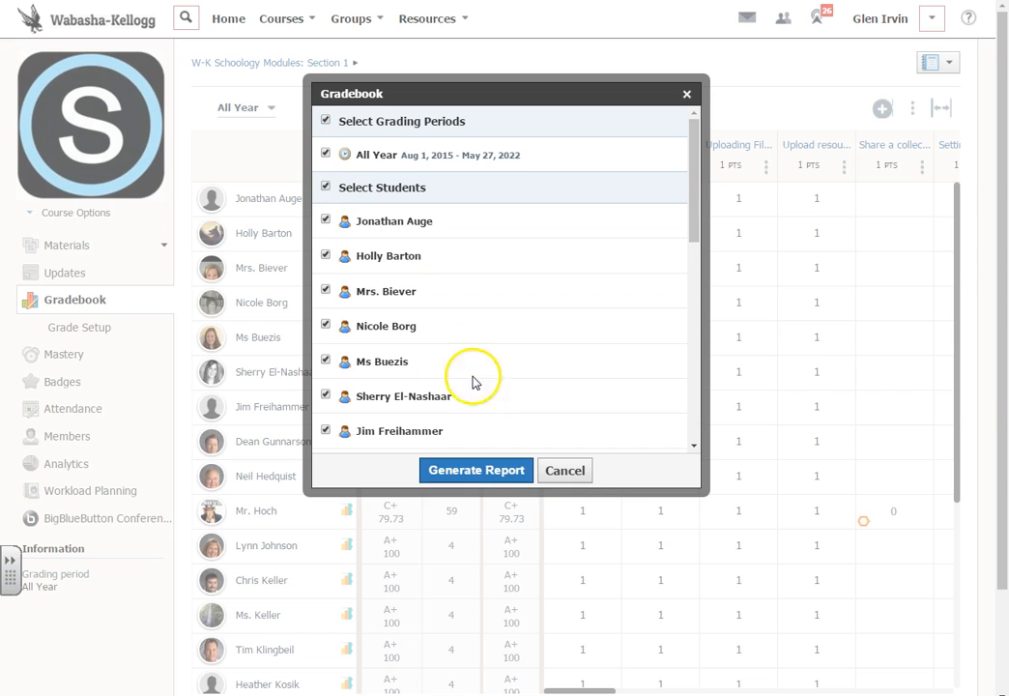
mouse_move(386, 406)
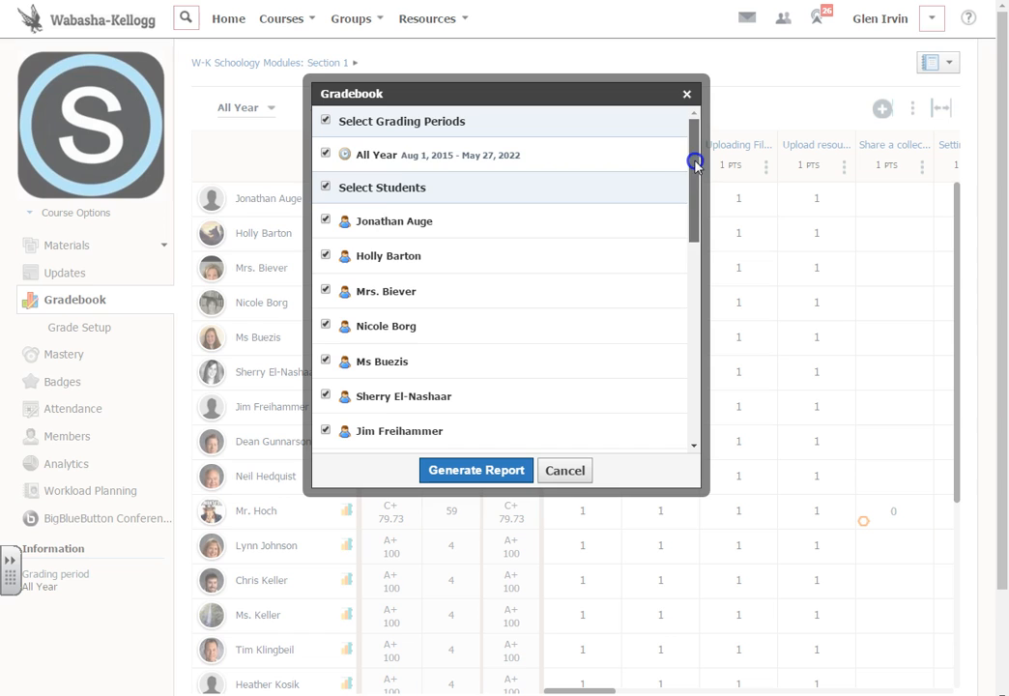
left_click(325, 188)
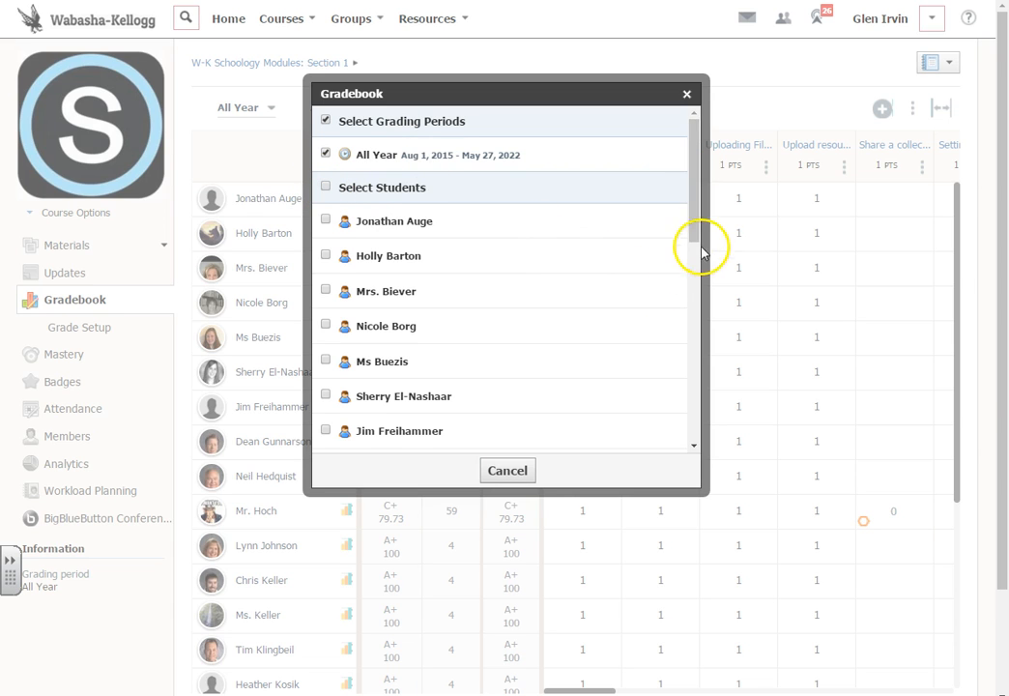
scroll("down", 3)
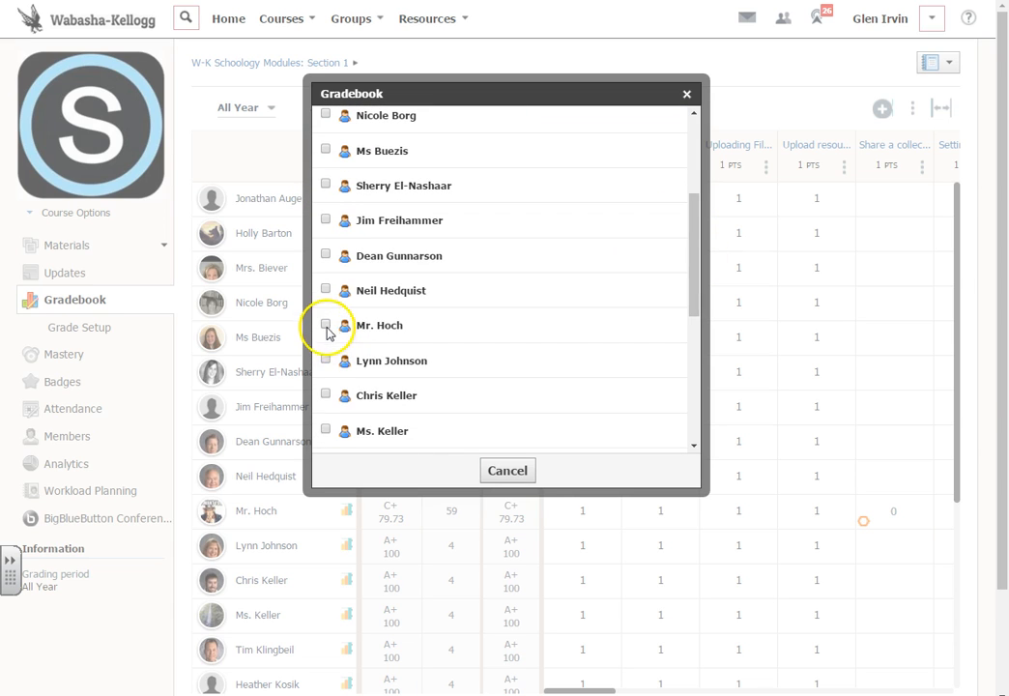
left_click(325, 324)
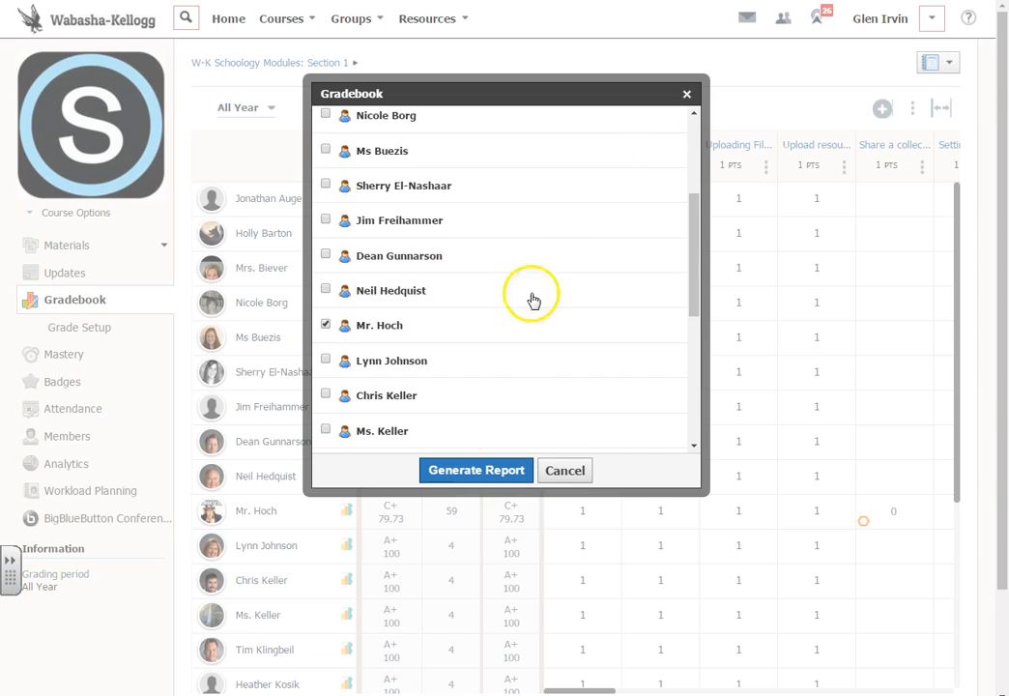
mouse_move(569, 241)
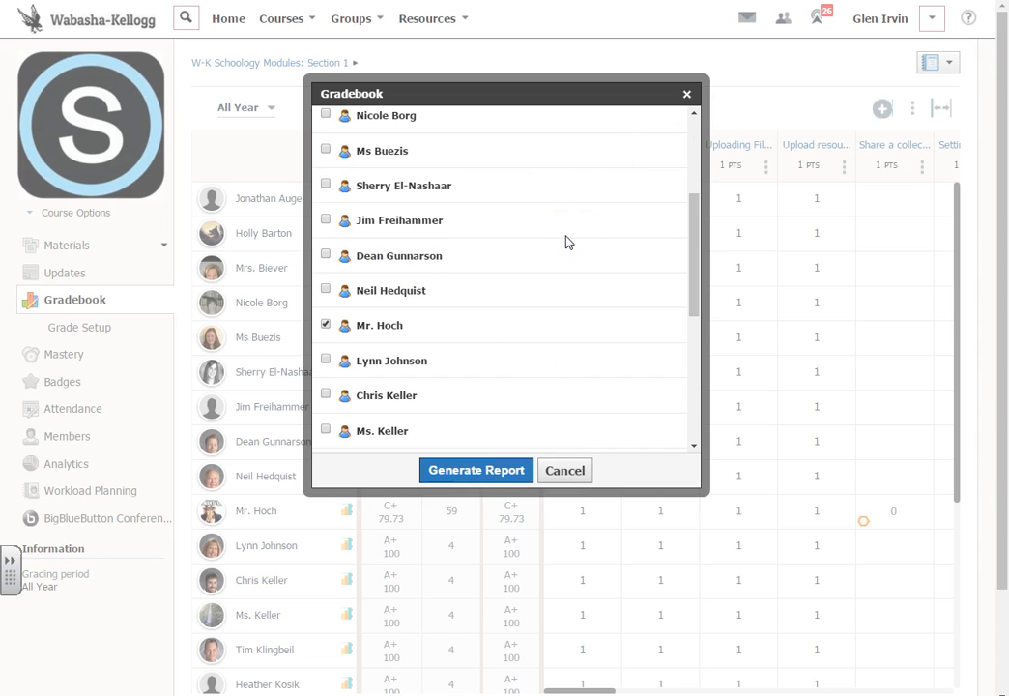
mouse_move(460, 348)
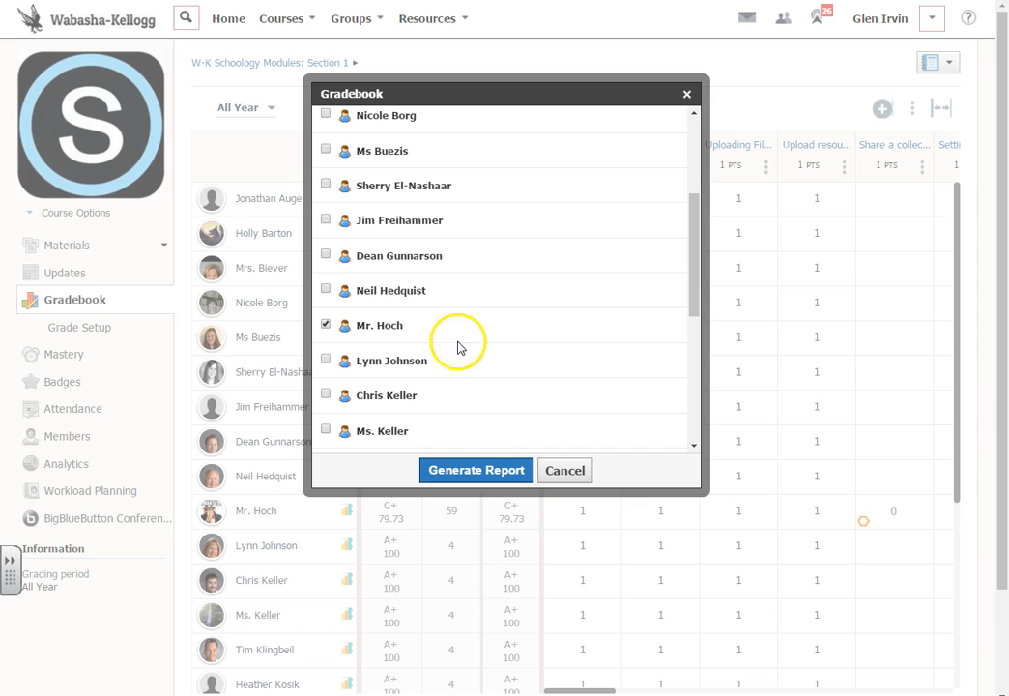
- Generate Mr. Hoch's All Year report (C+, 79.73%), preview printing with Ctrl+P, then cancel
left_click(476, 469)
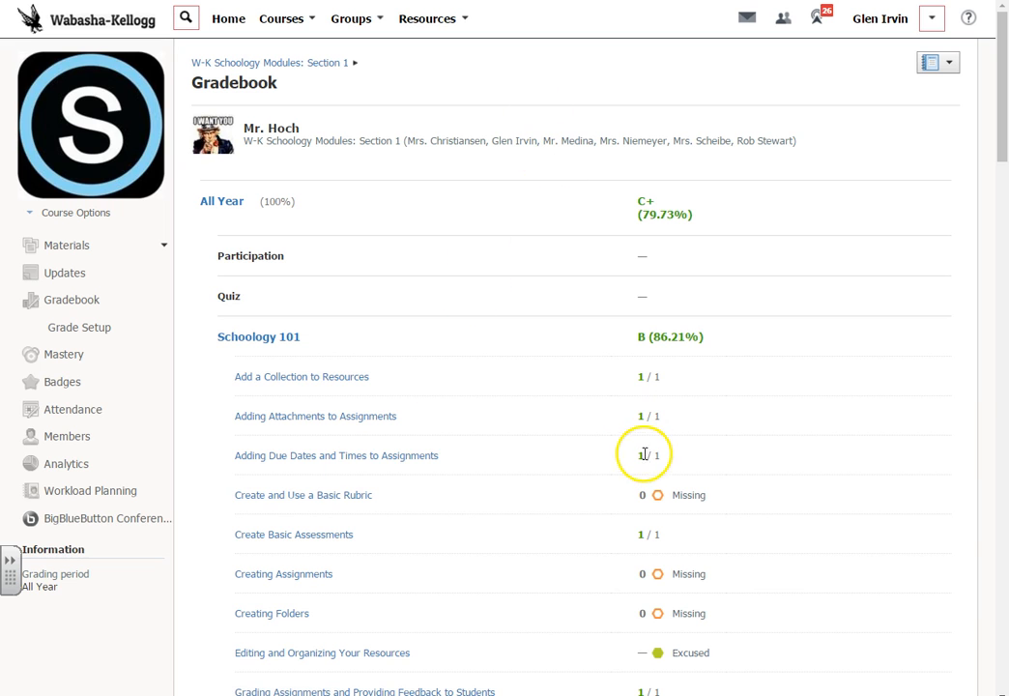
mouse_move(667, 213)
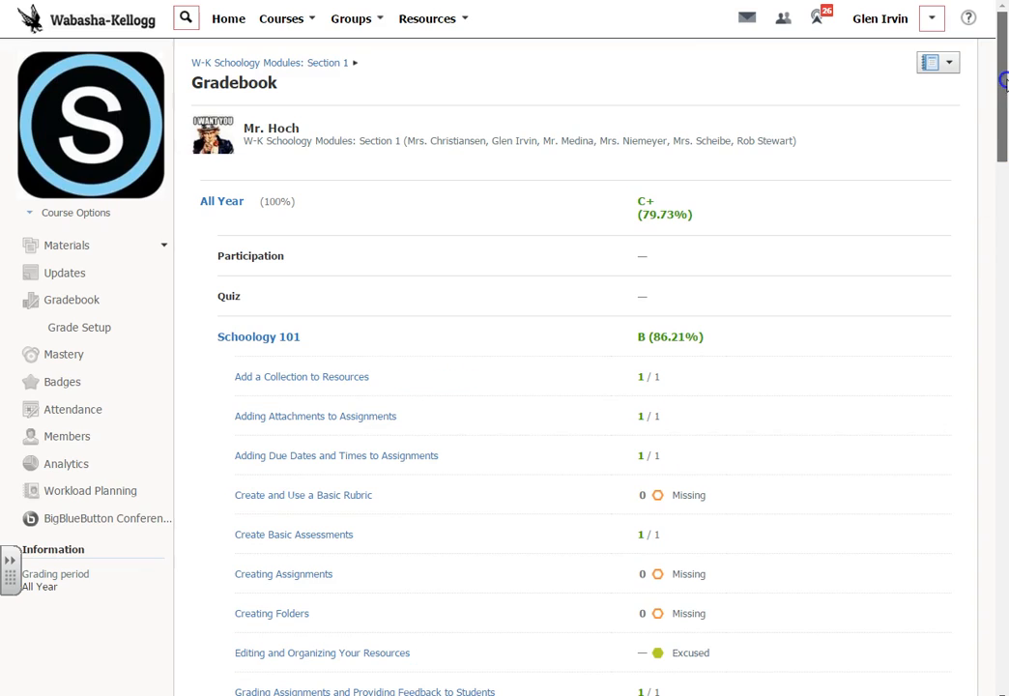
mouse_move(690, 414)
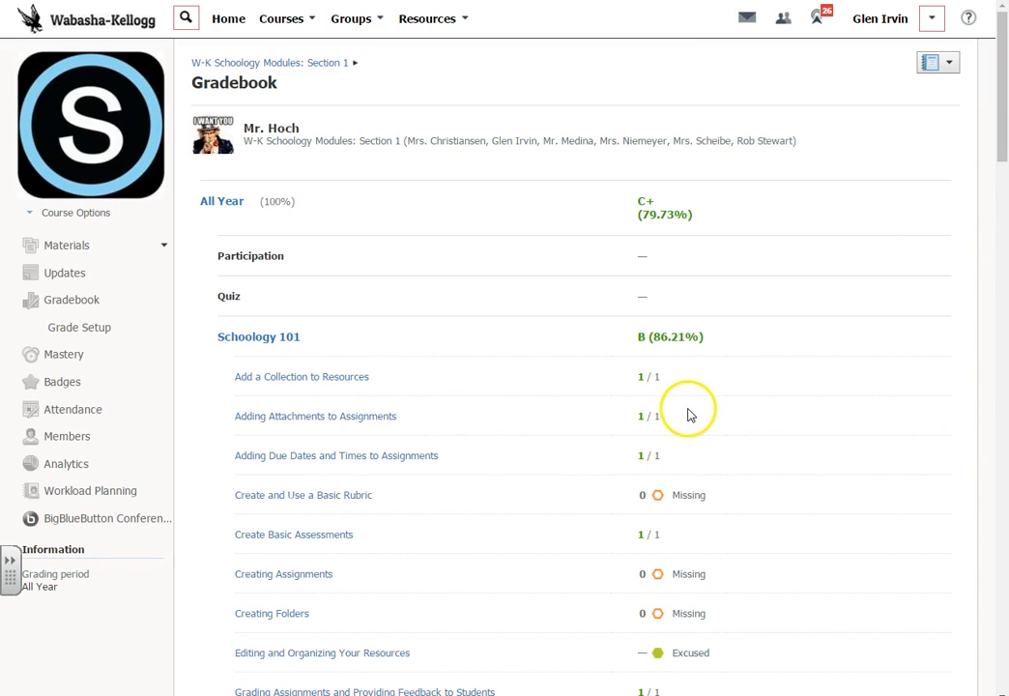
mouse_move(756, 390)
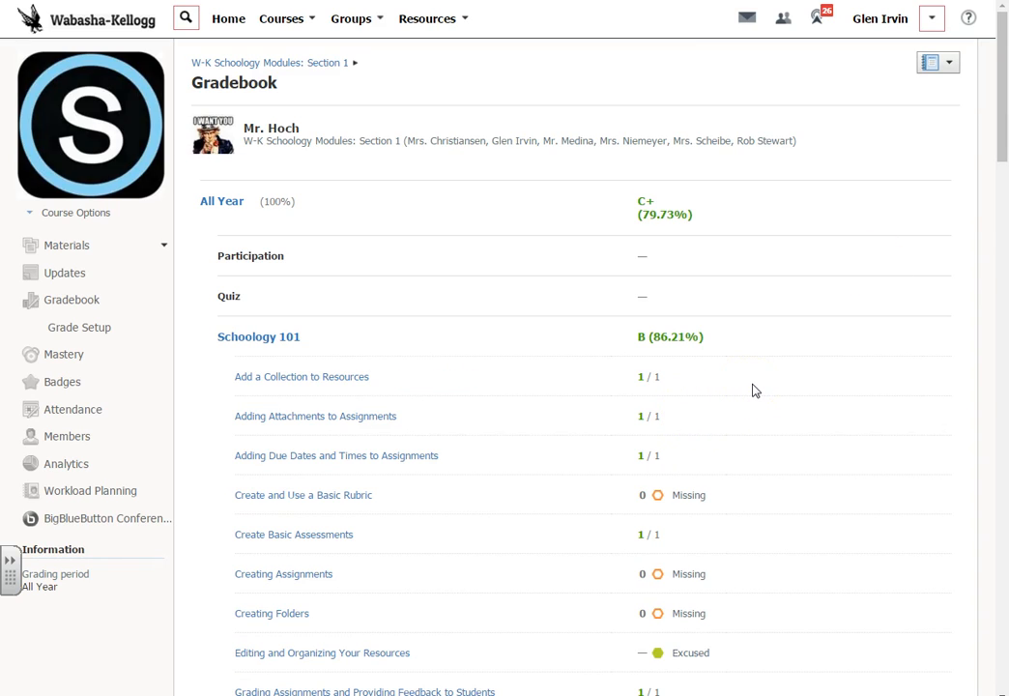
key("ctrl+p")
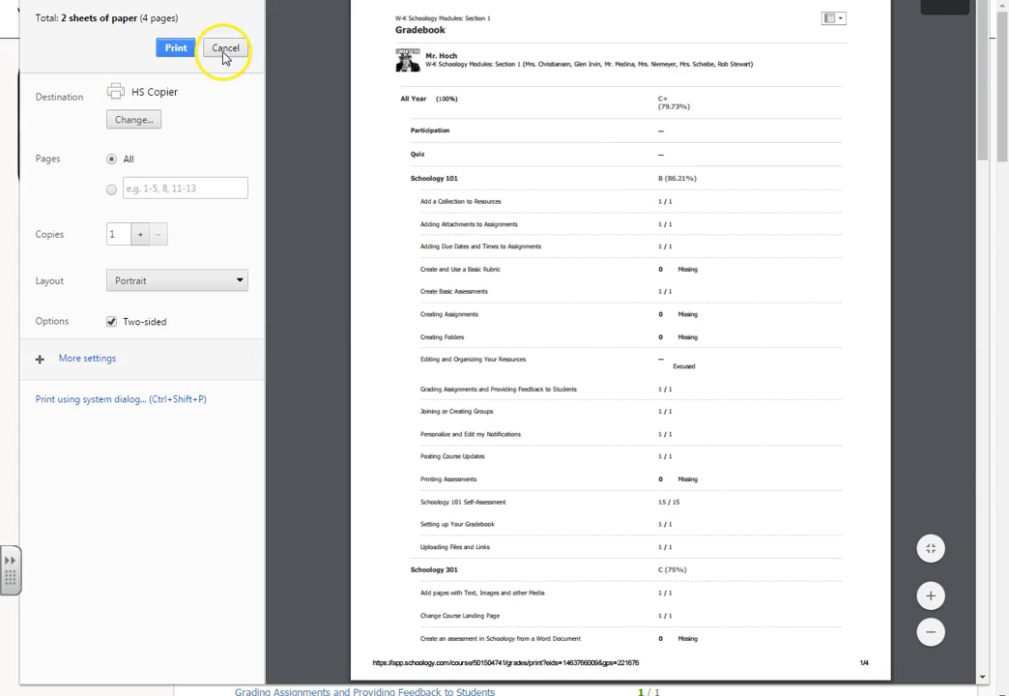
left_click(224, 46)
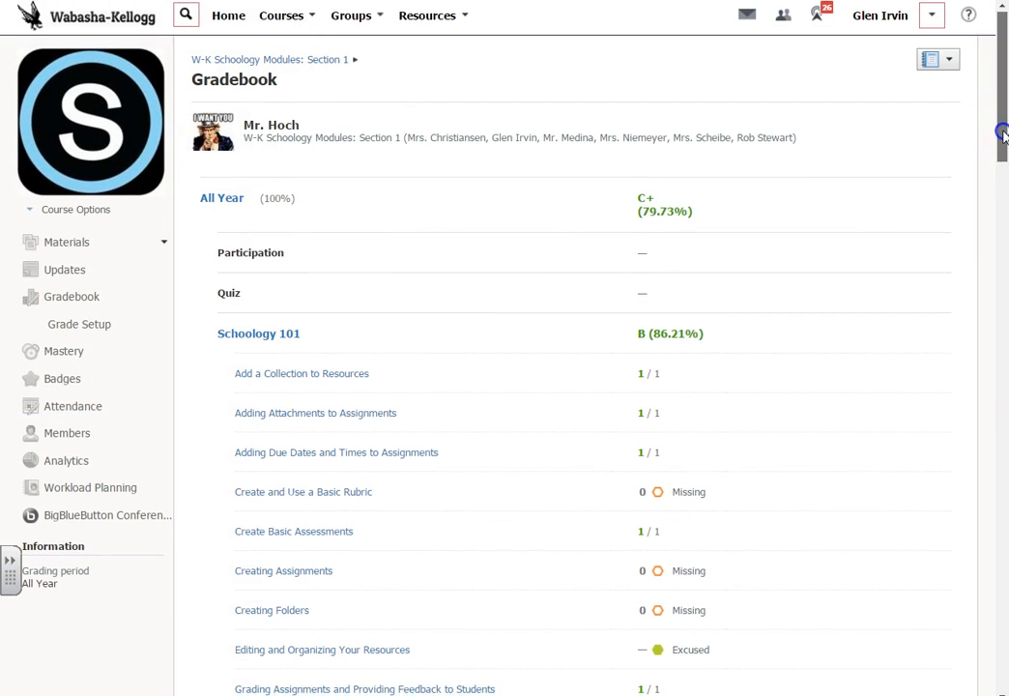
scroll("down", 3)
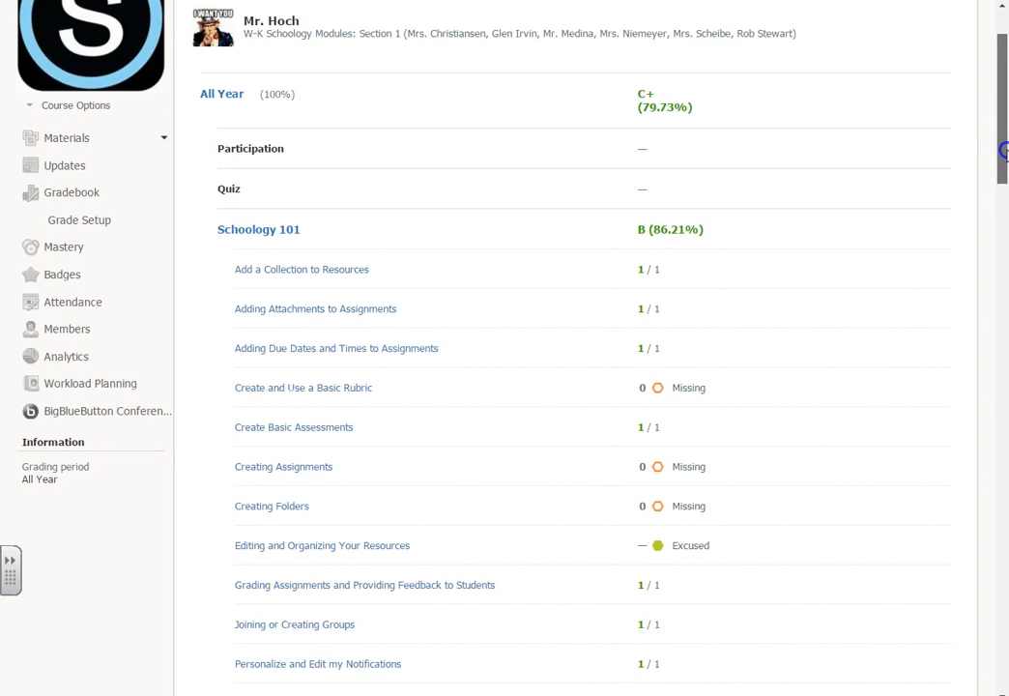
scroll("up", 3)
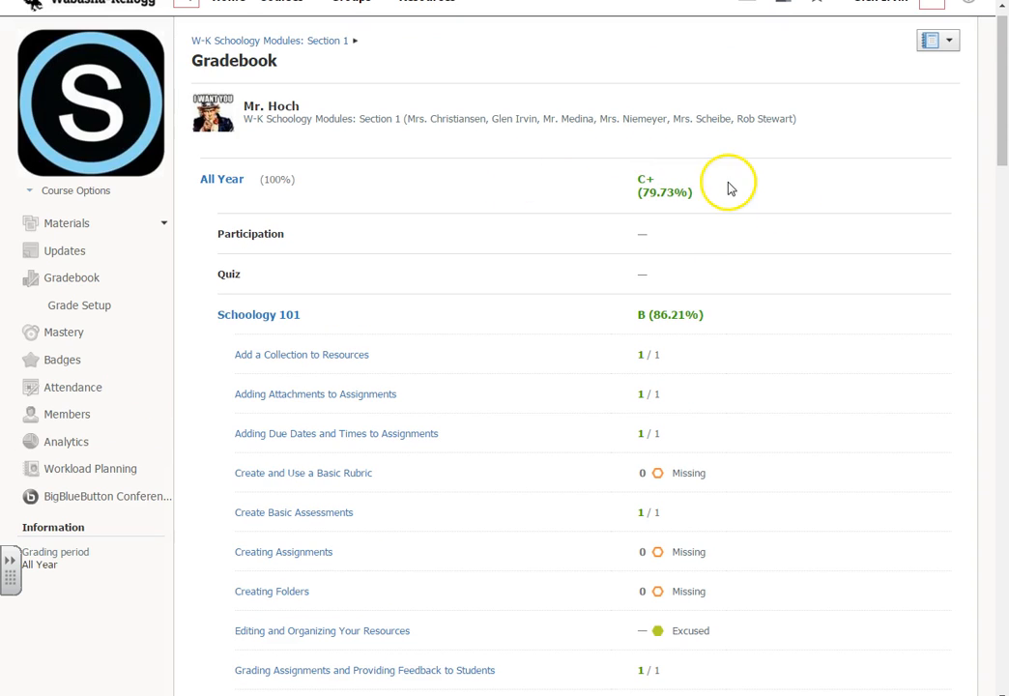
mouse_move(209, 183)
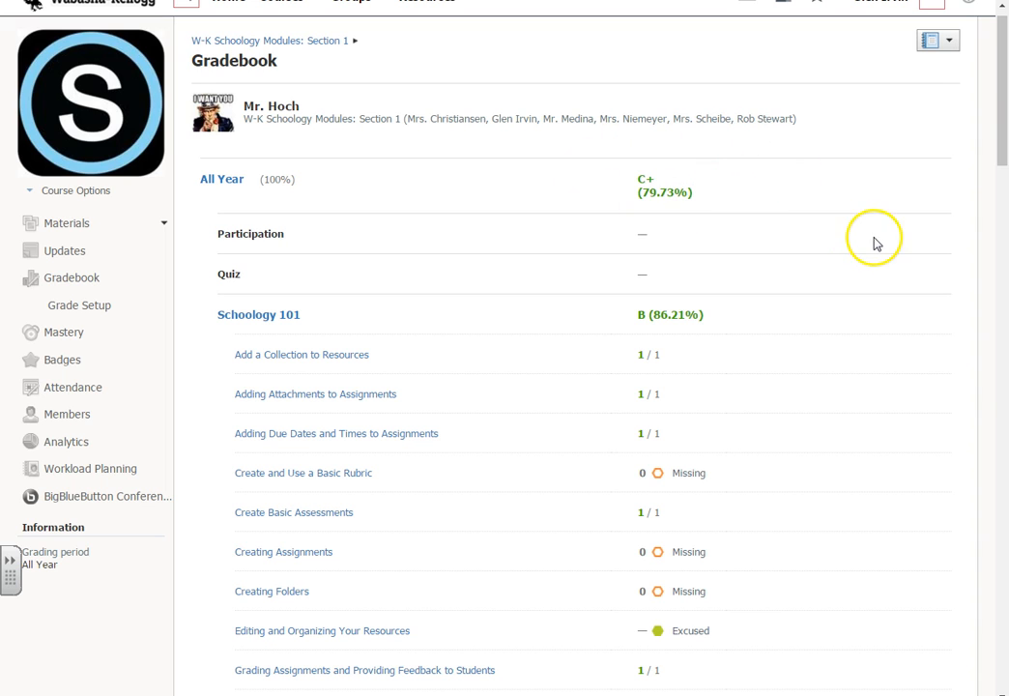
scroll("down", 3)
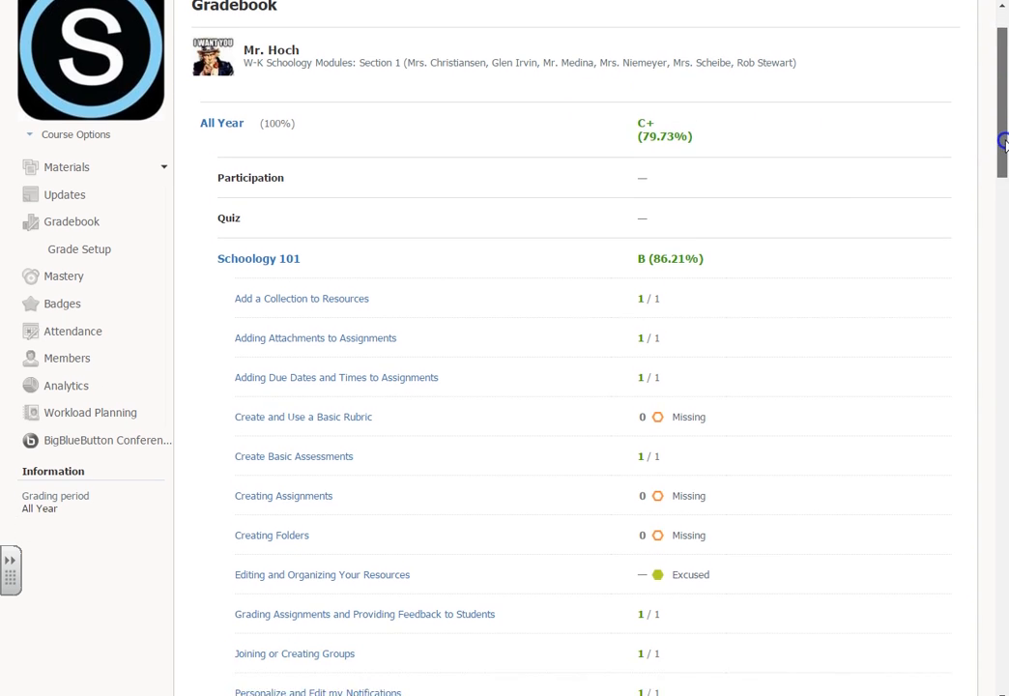
scroll("down", 3)
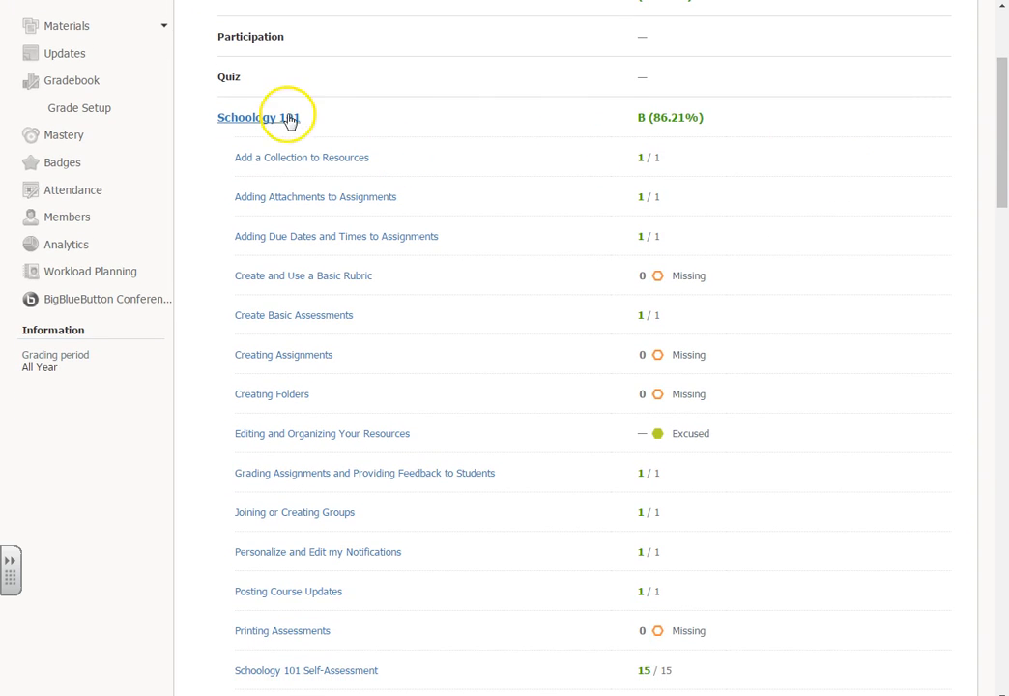
mouse_move(667, 136)
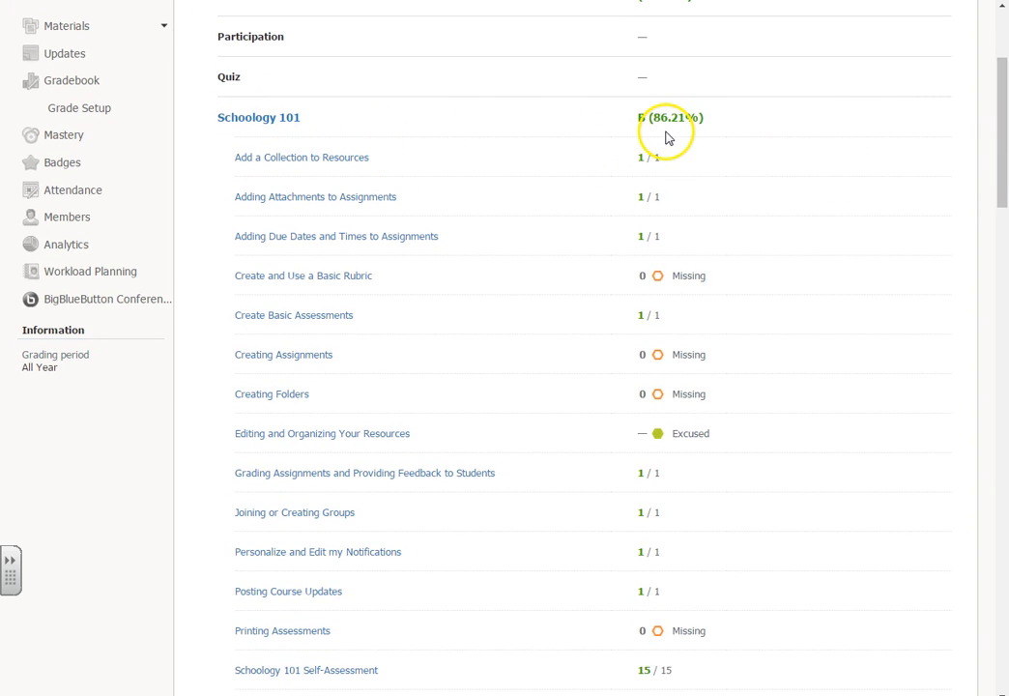
mouse_move(1001, 124)
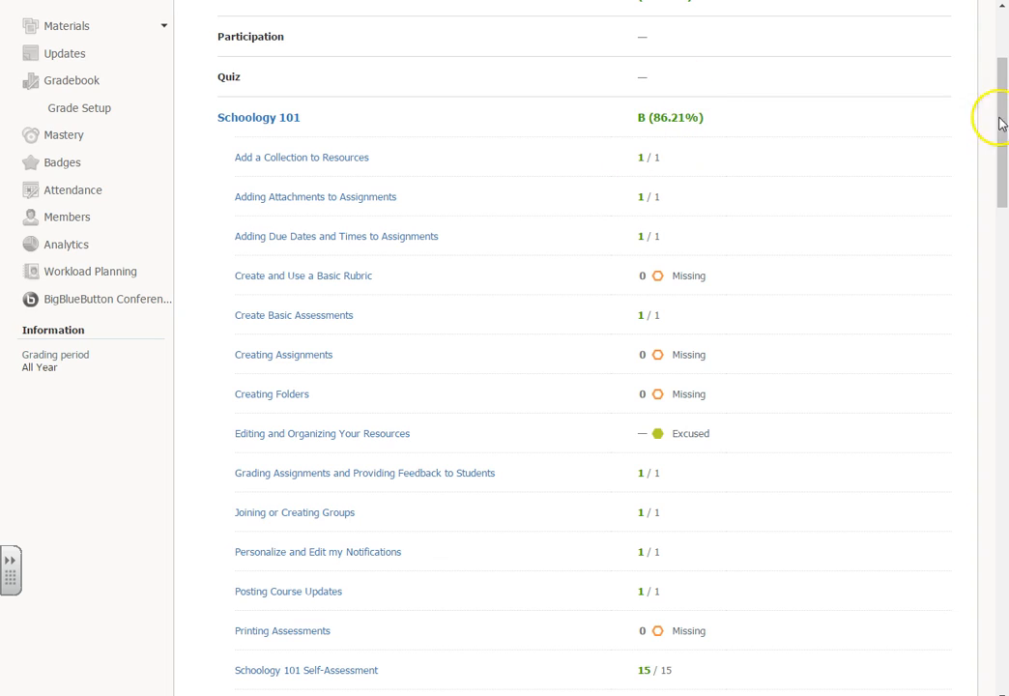
scroll("down", 3)
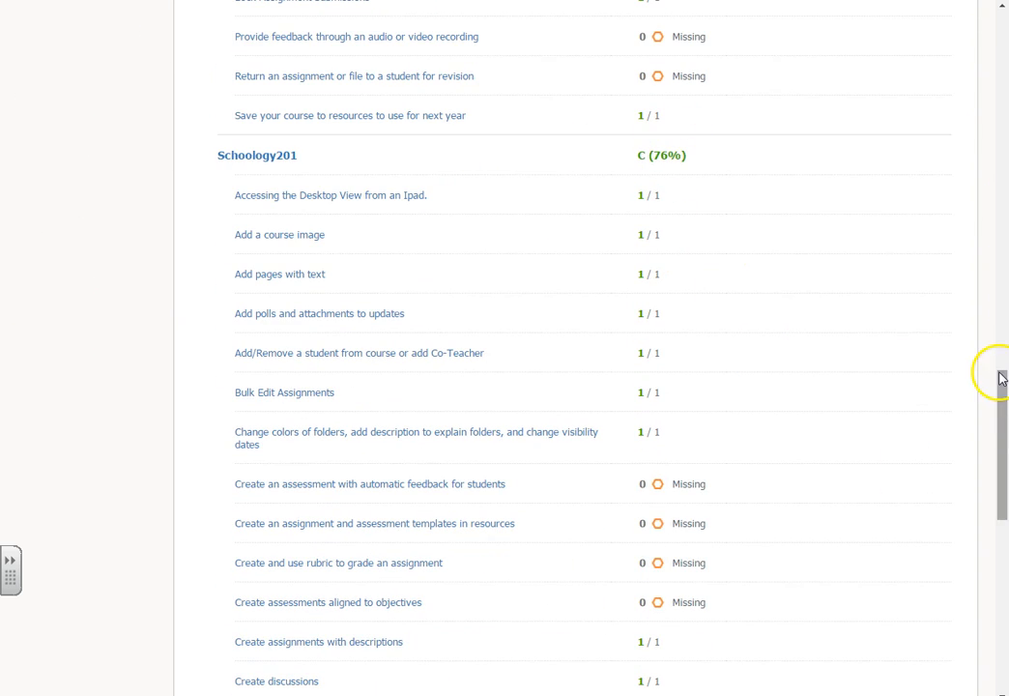
scroll("down", 3)
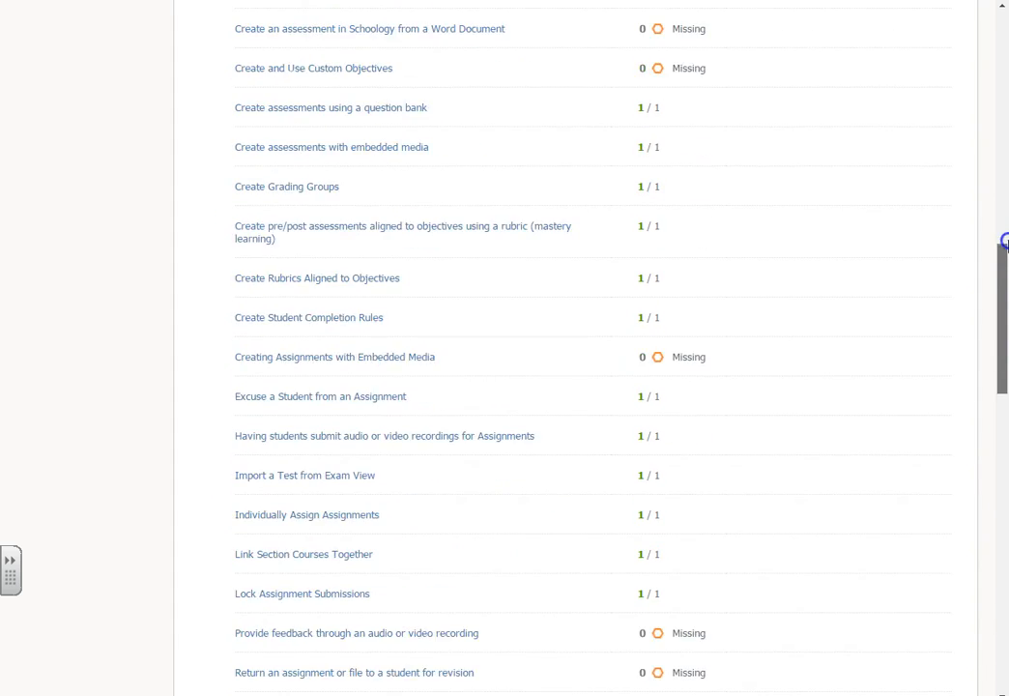
scroll("up", 3)
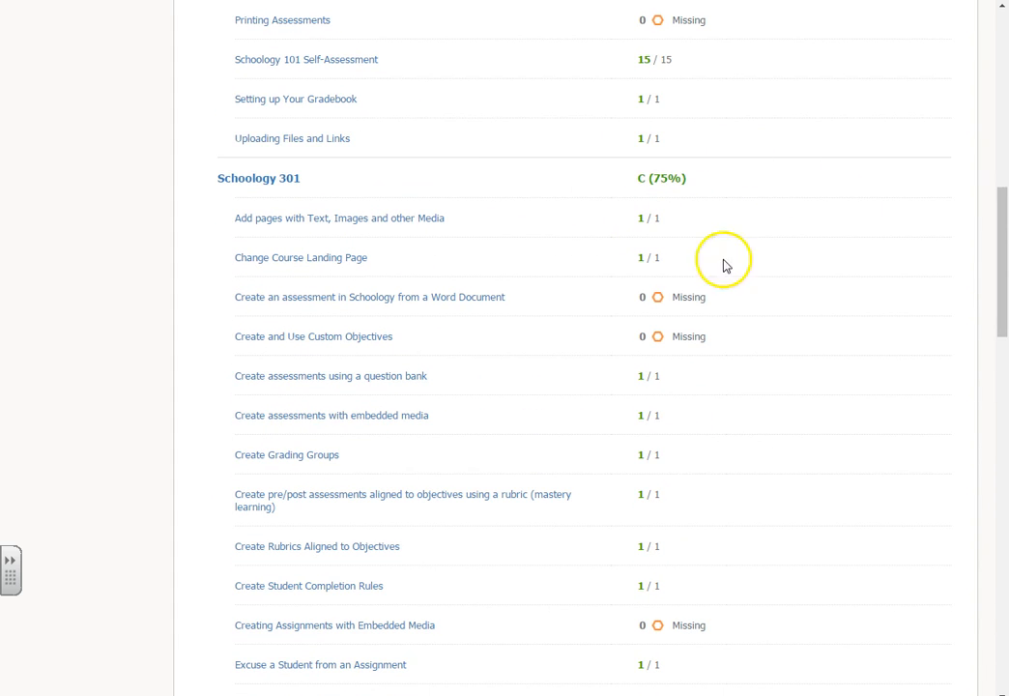
scroll("up", 3)
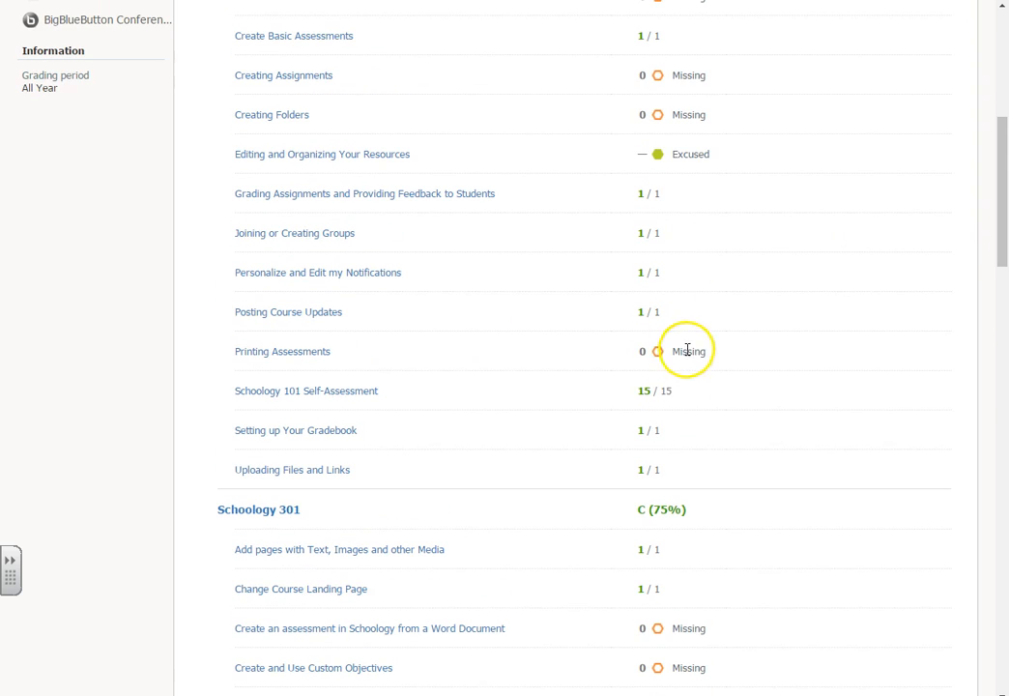
mouse_move(665, 118)
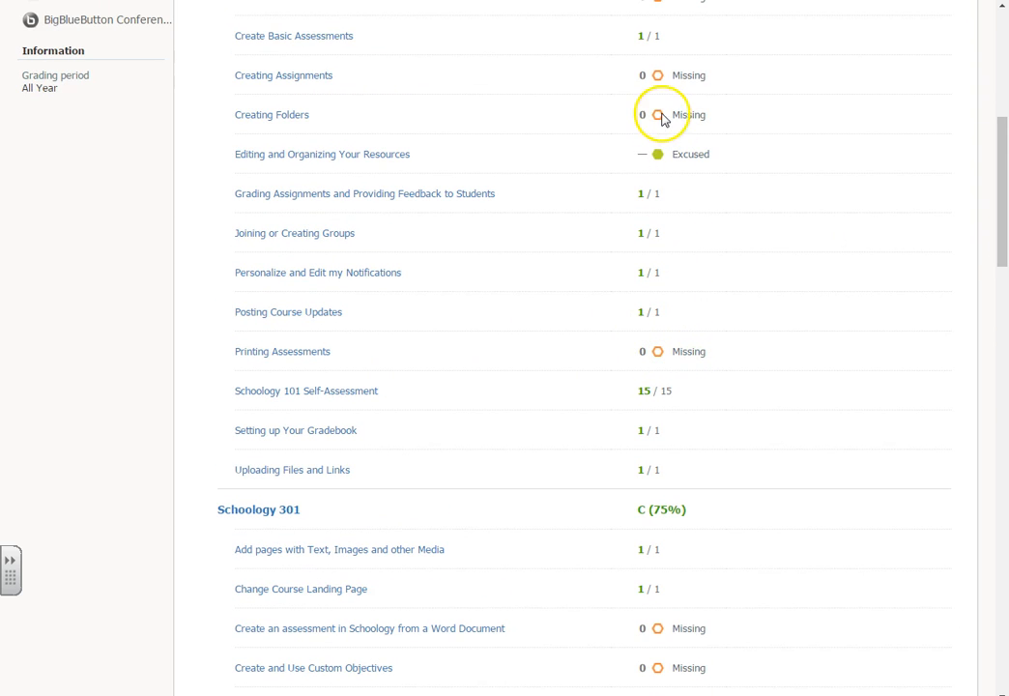
scroll("up", 3)
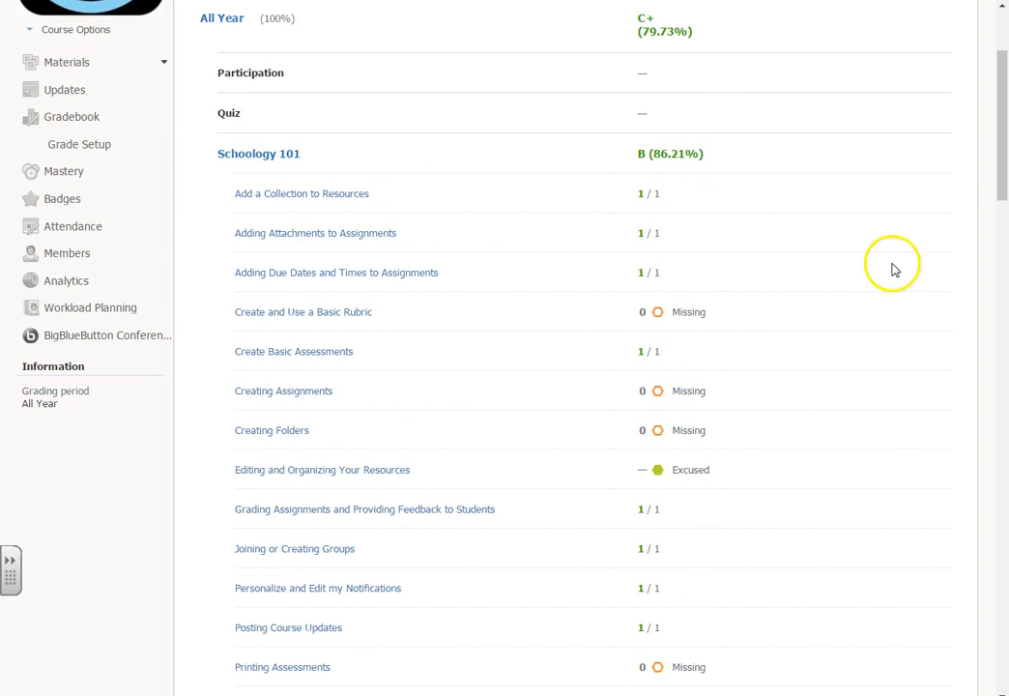
scroll("down", 3)
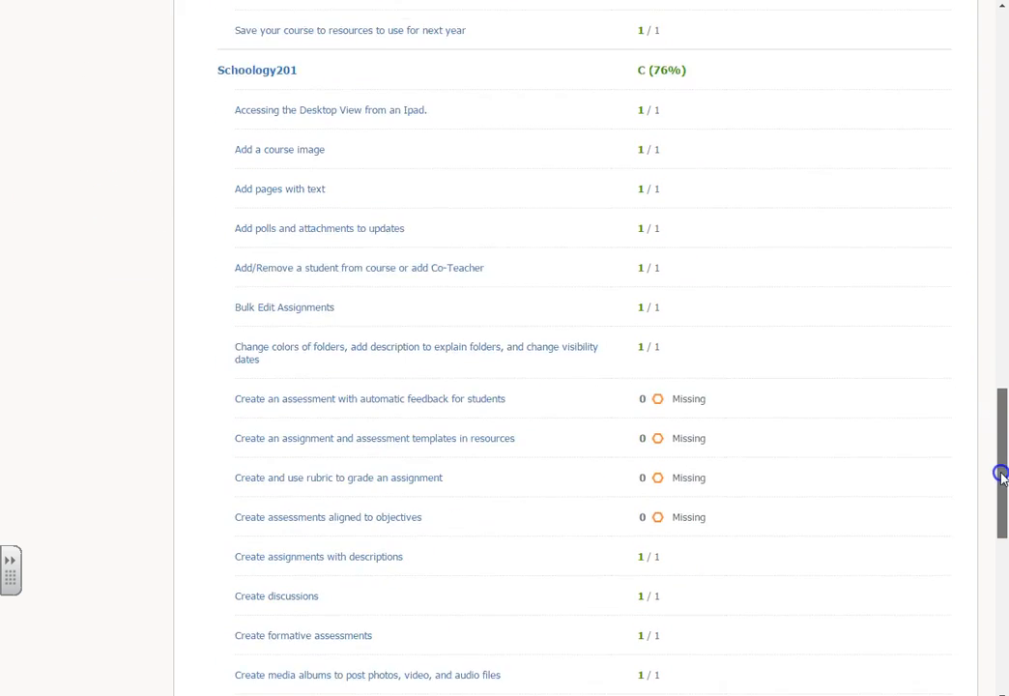
scroll("down", 3)
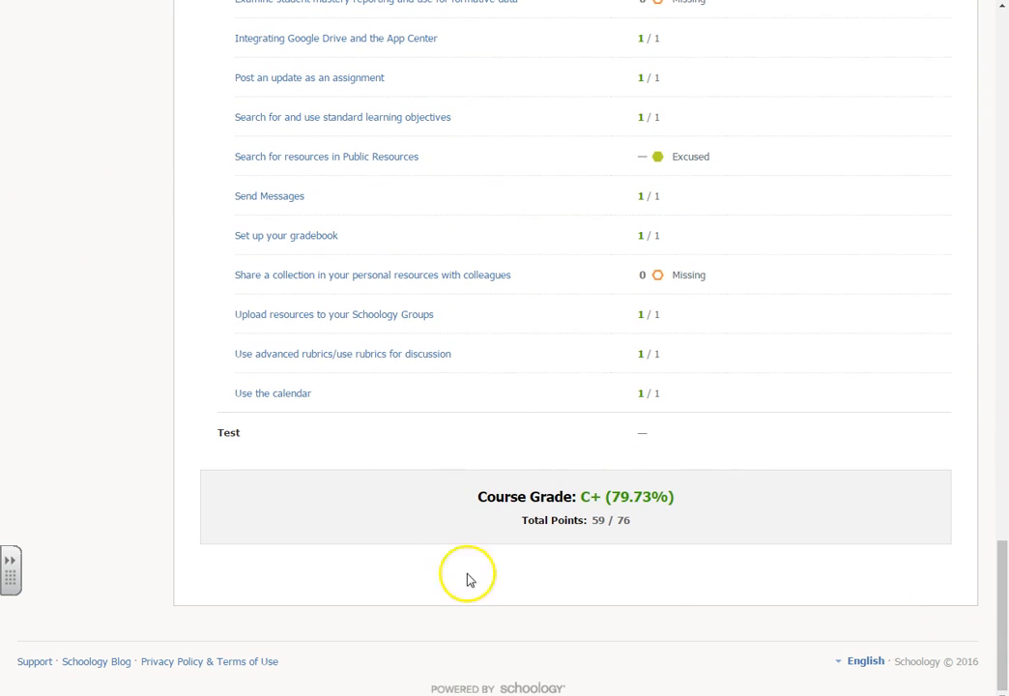
mouse_move(595, 537)
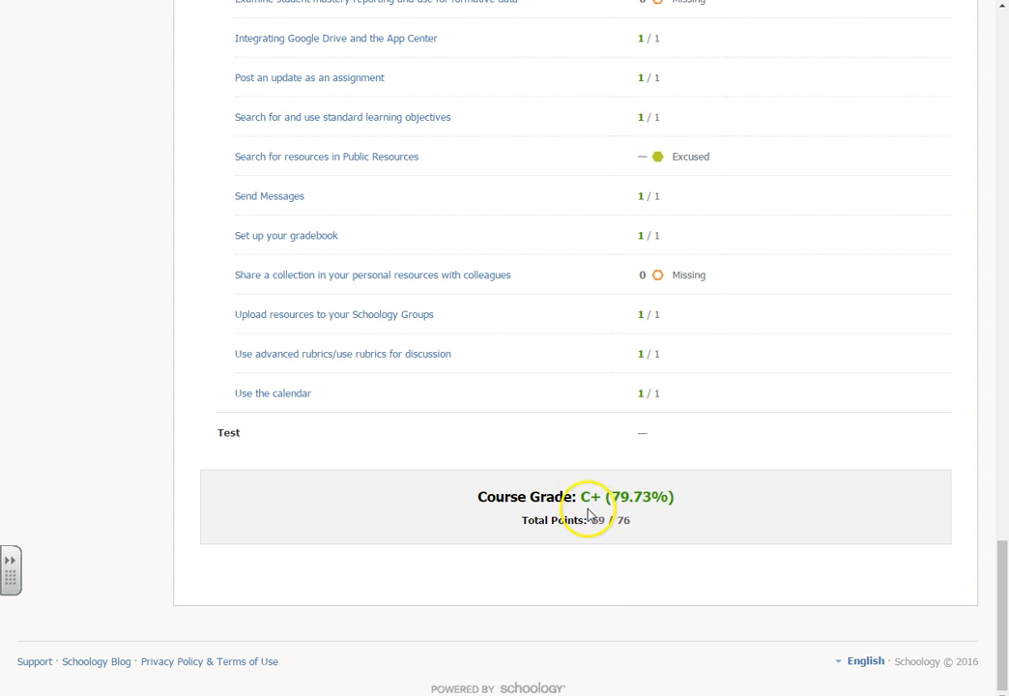
mouse_move(827, 483)
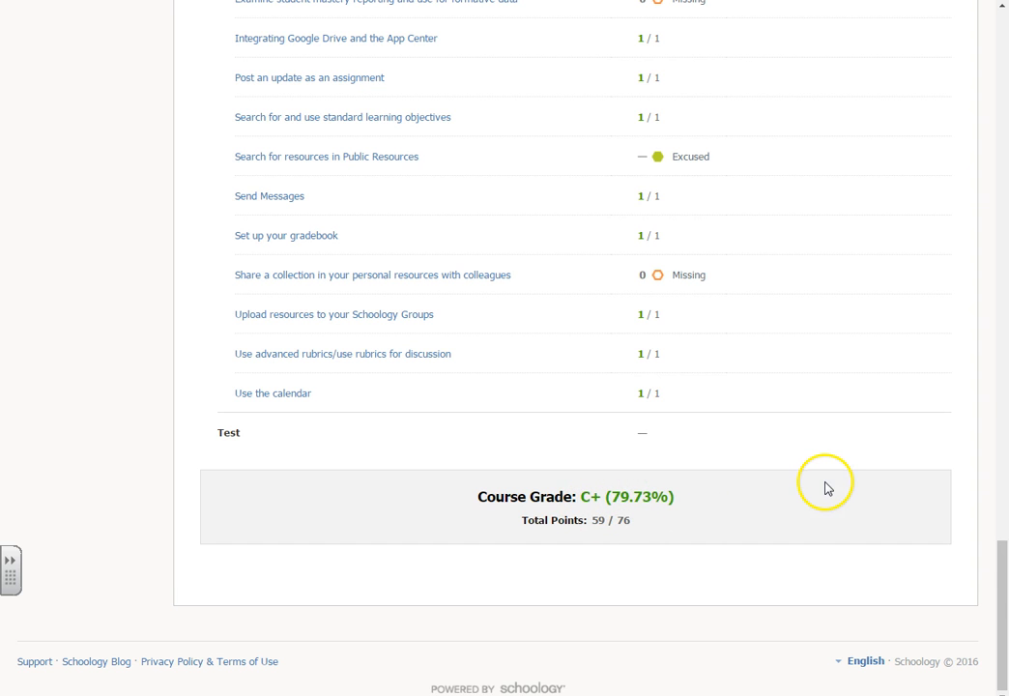
scroll("up", 3)
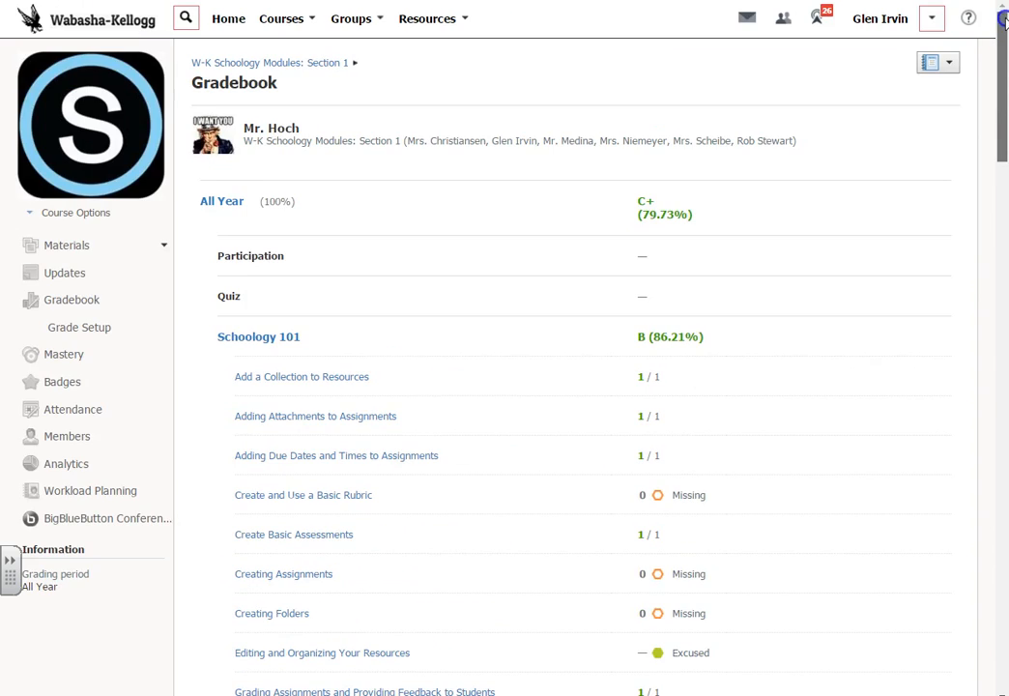
mouse_move(757, 479)
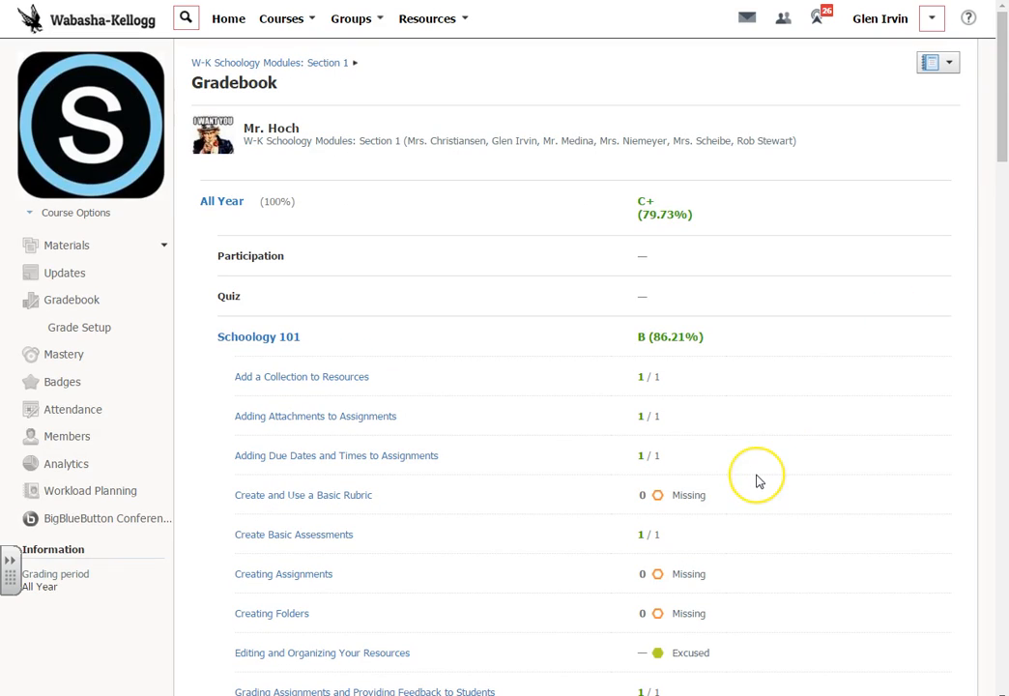
mouse_move(758, 479)
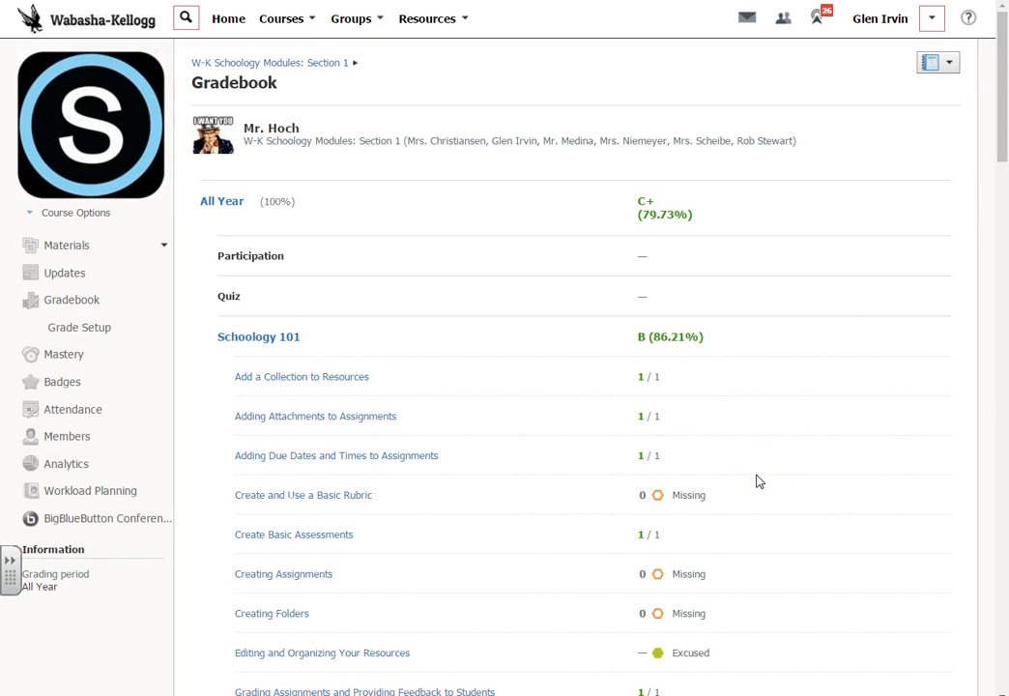
mouse_move(855, 390)
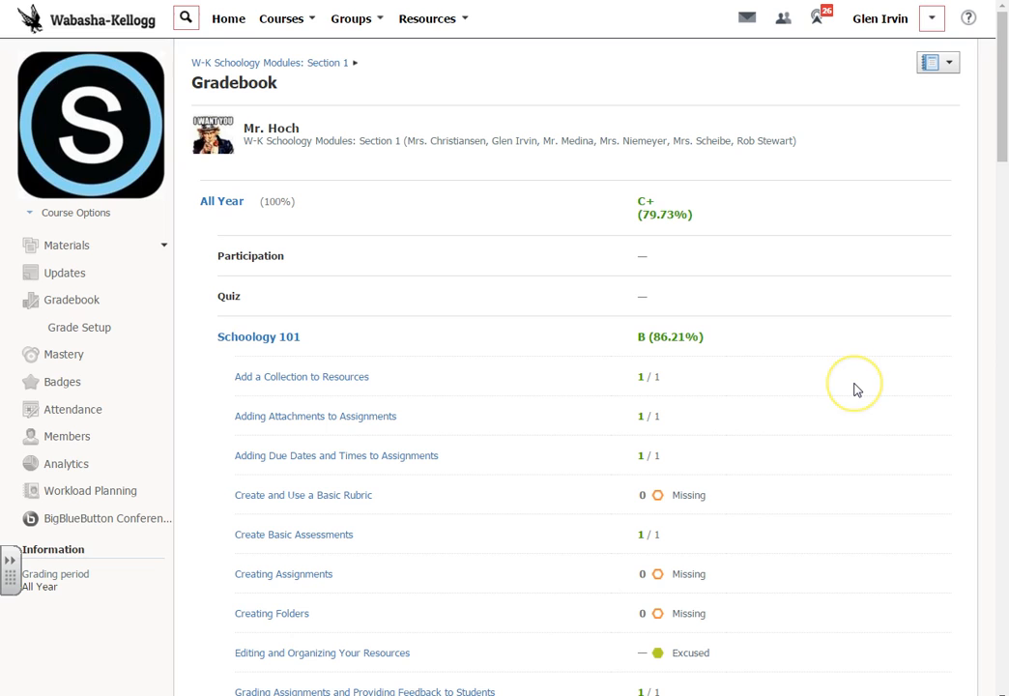
mouse_move(707, 433)
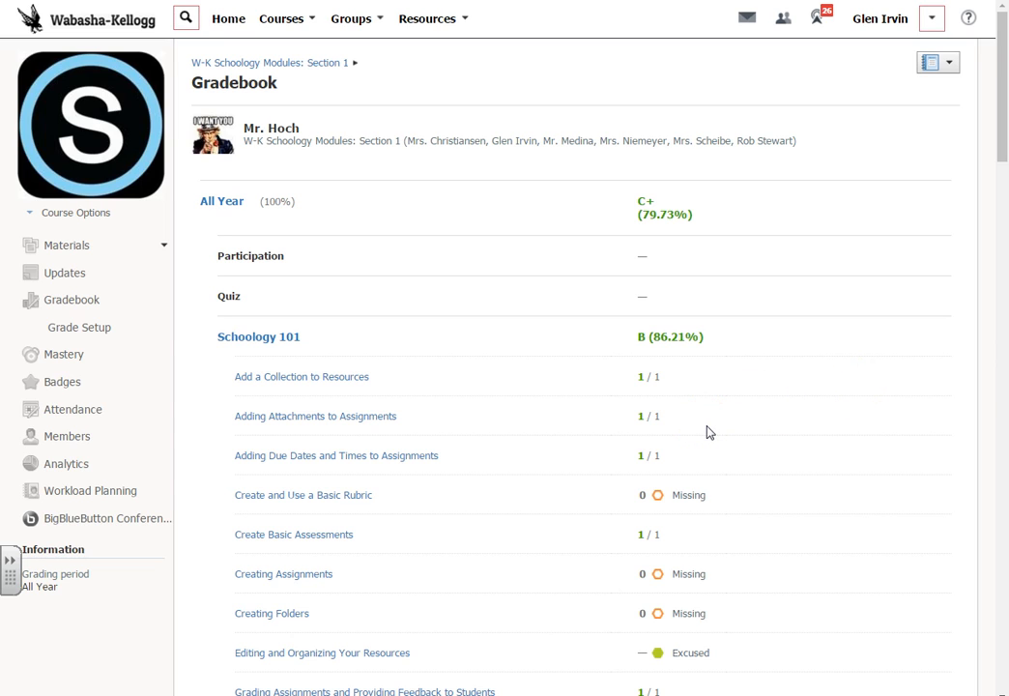
mouse_move(707, 433)
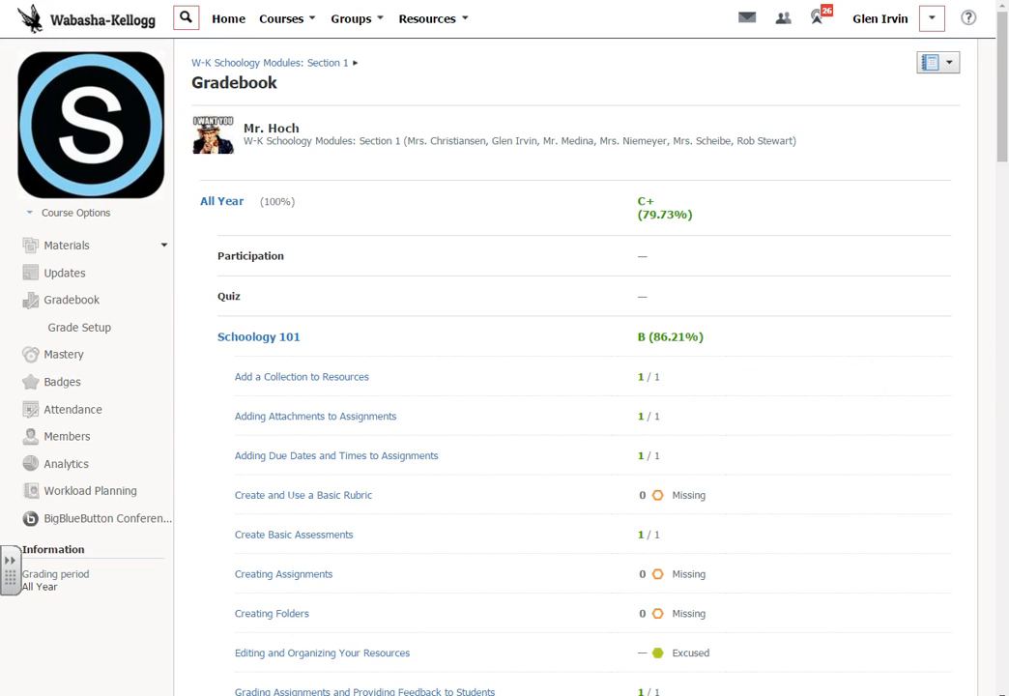